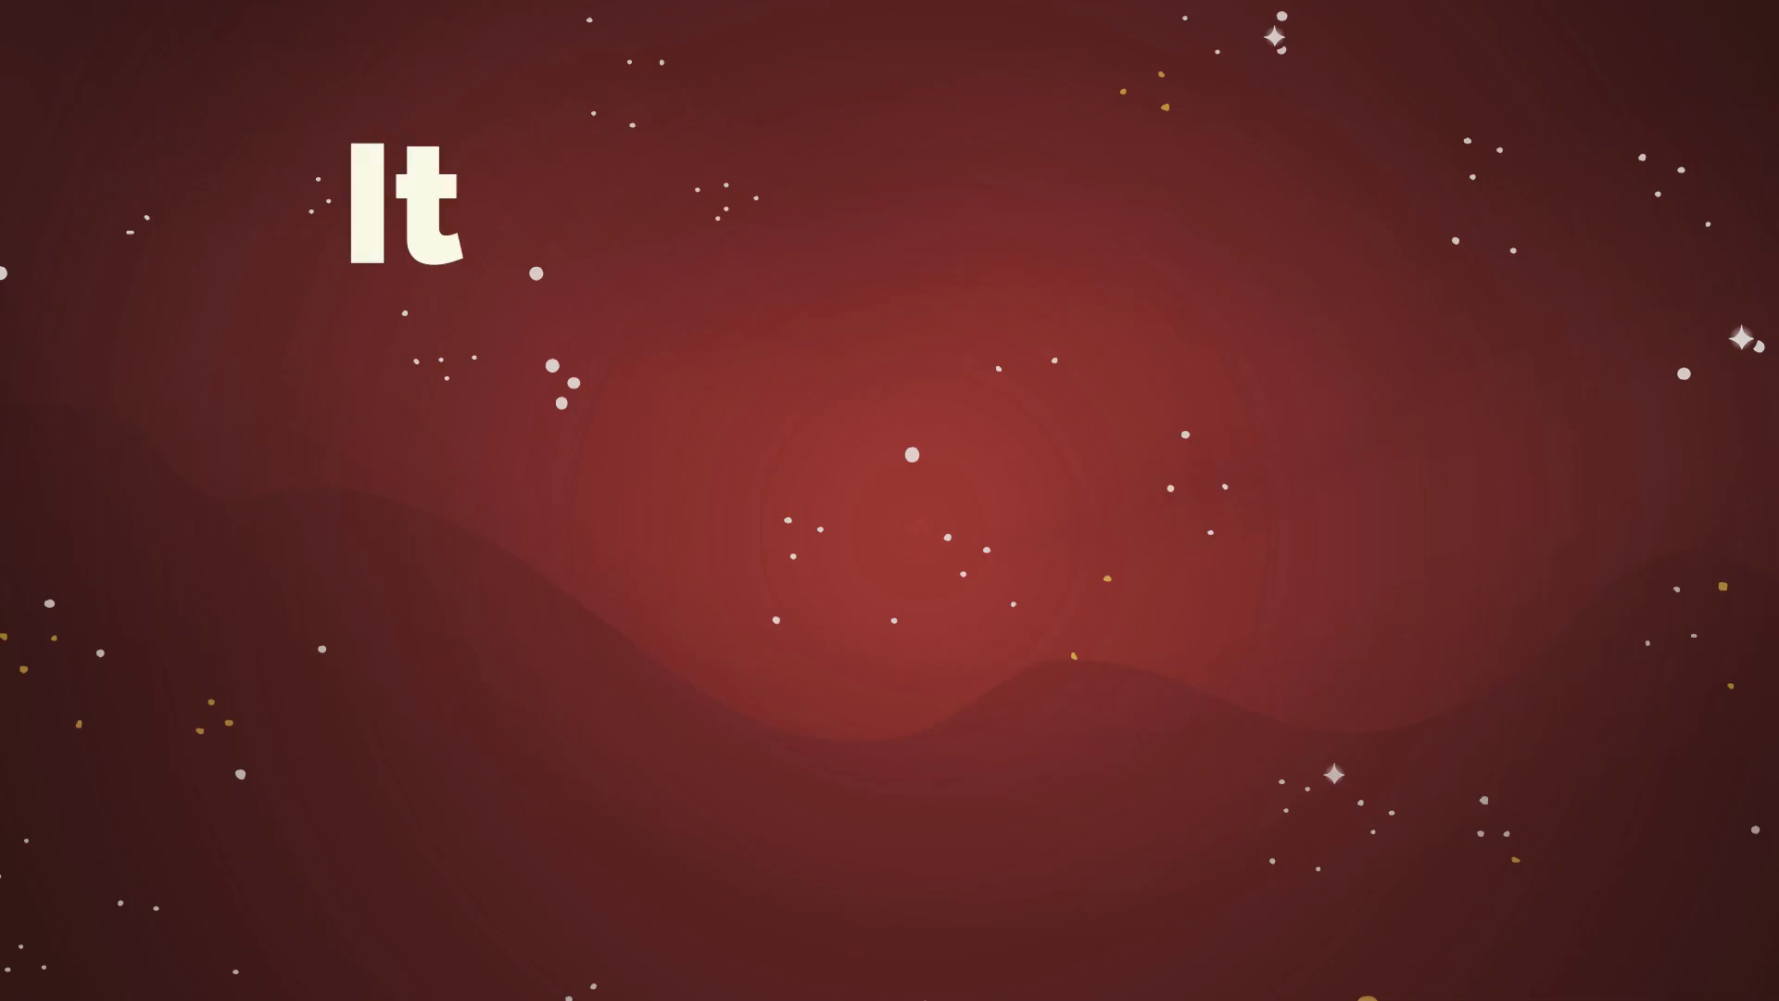
text(It's about the strength of the materials that make up t)
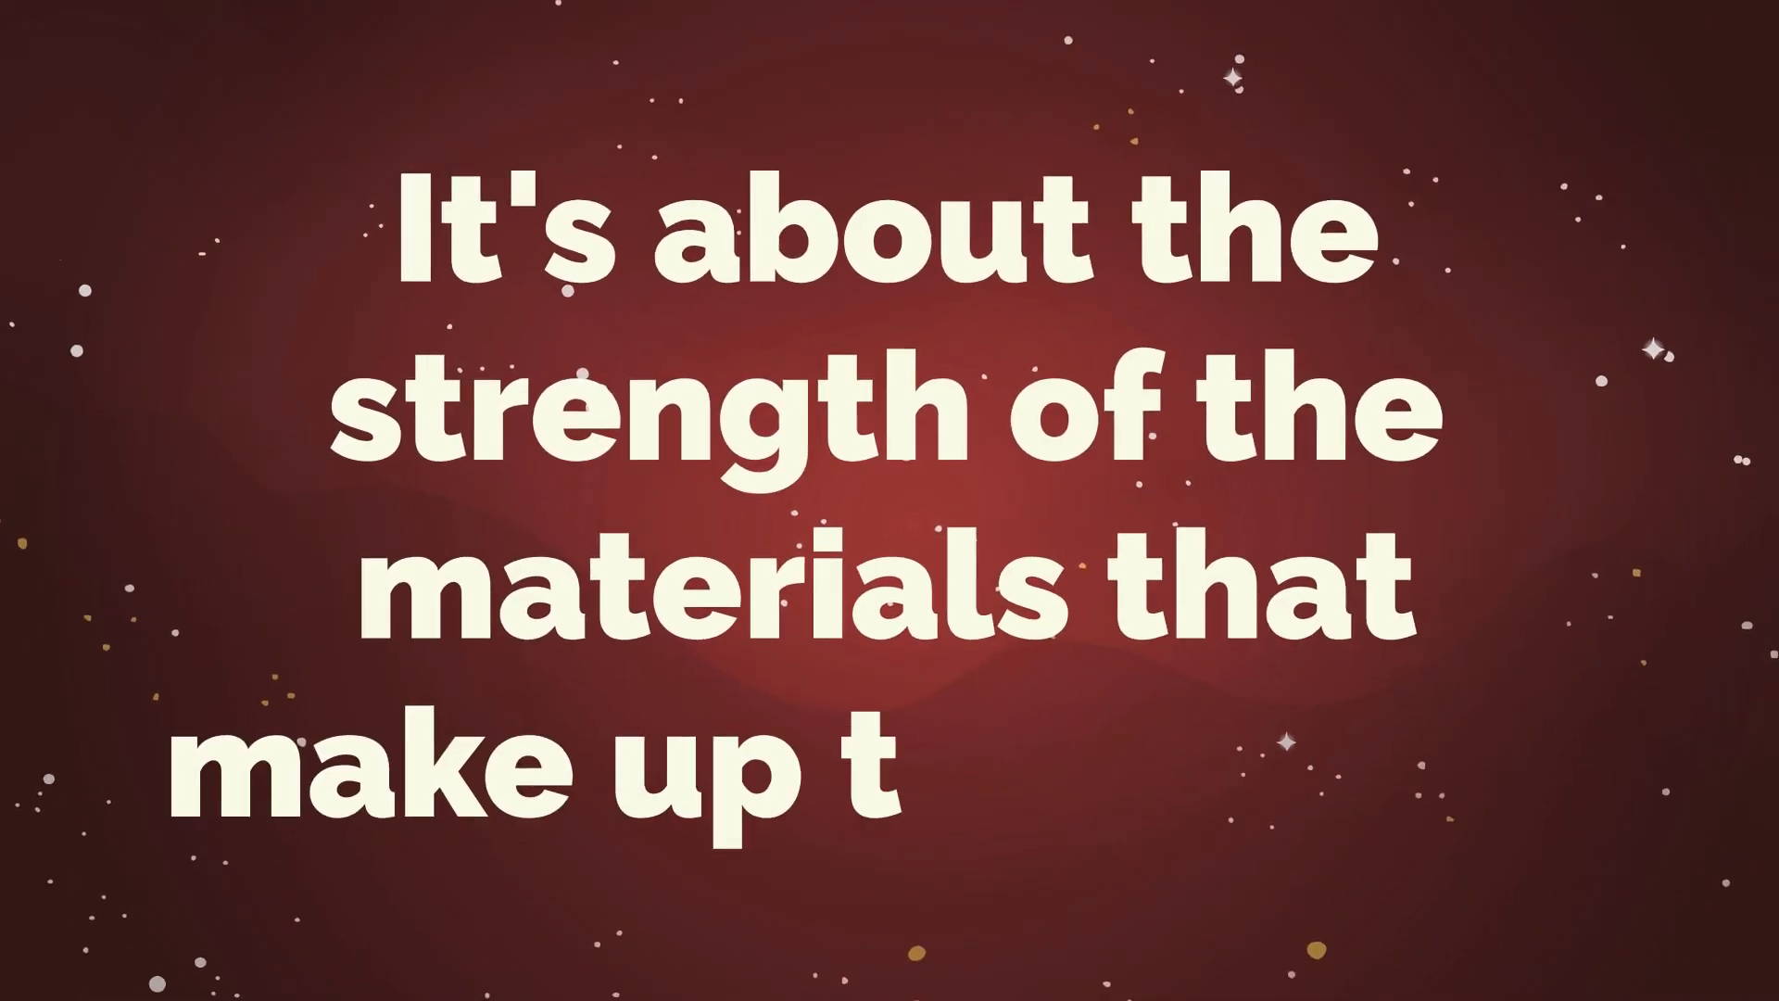